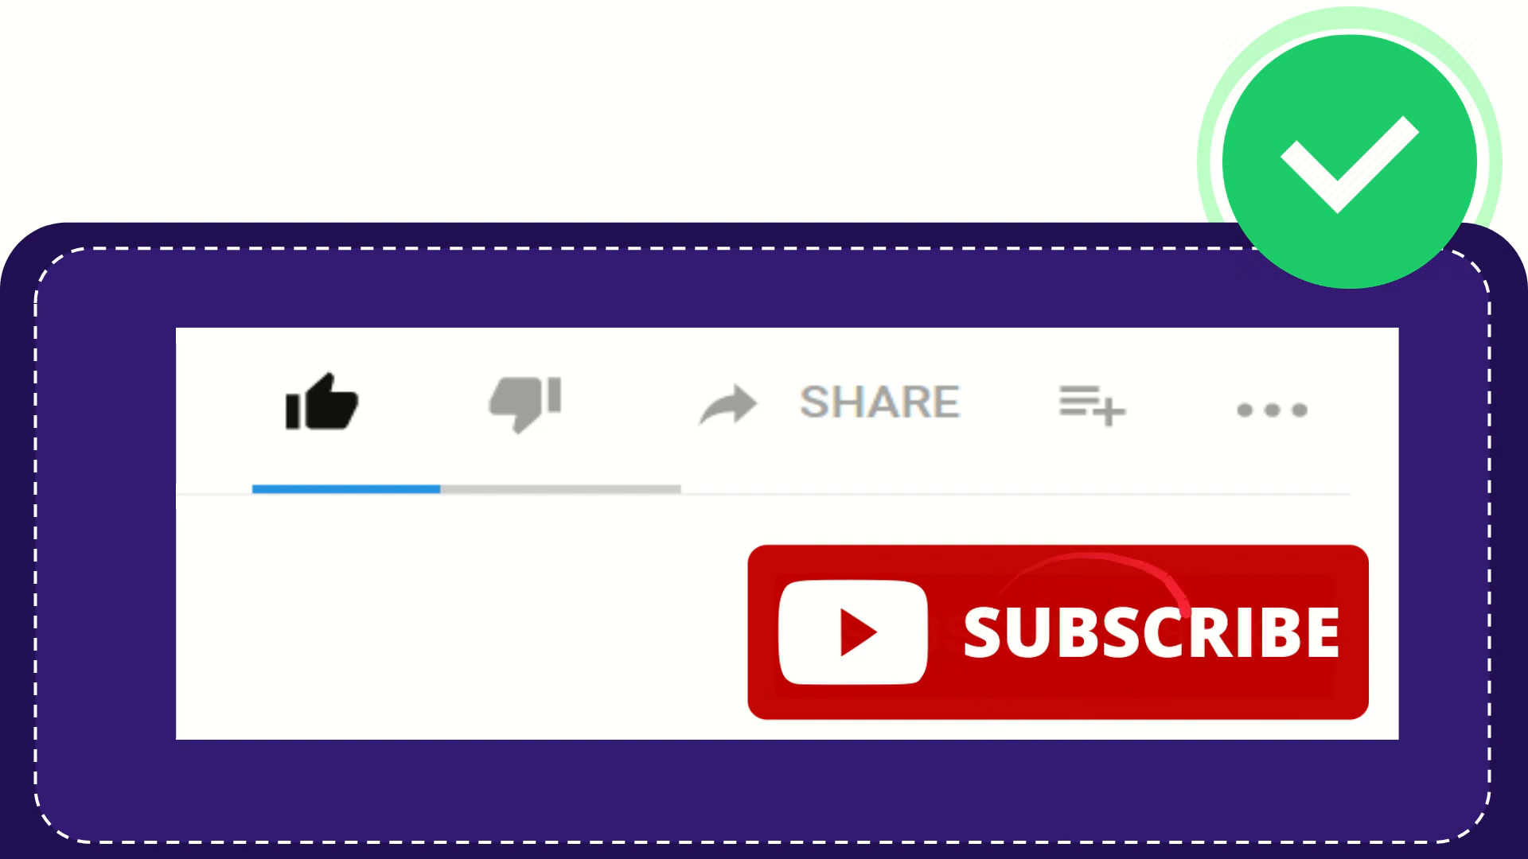
left_click(324, 404)
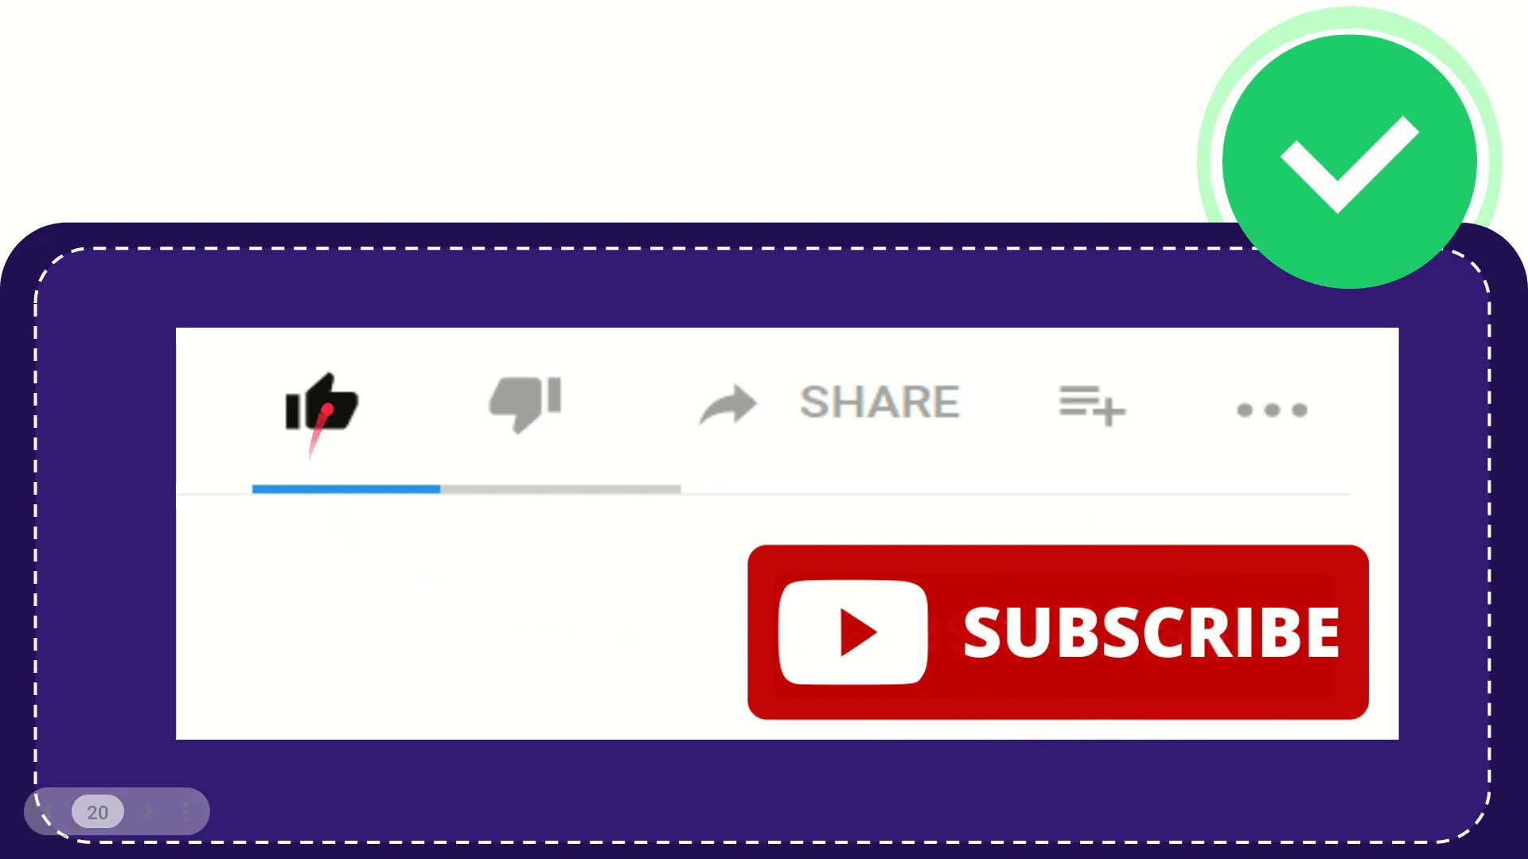
left_click(321, 405)
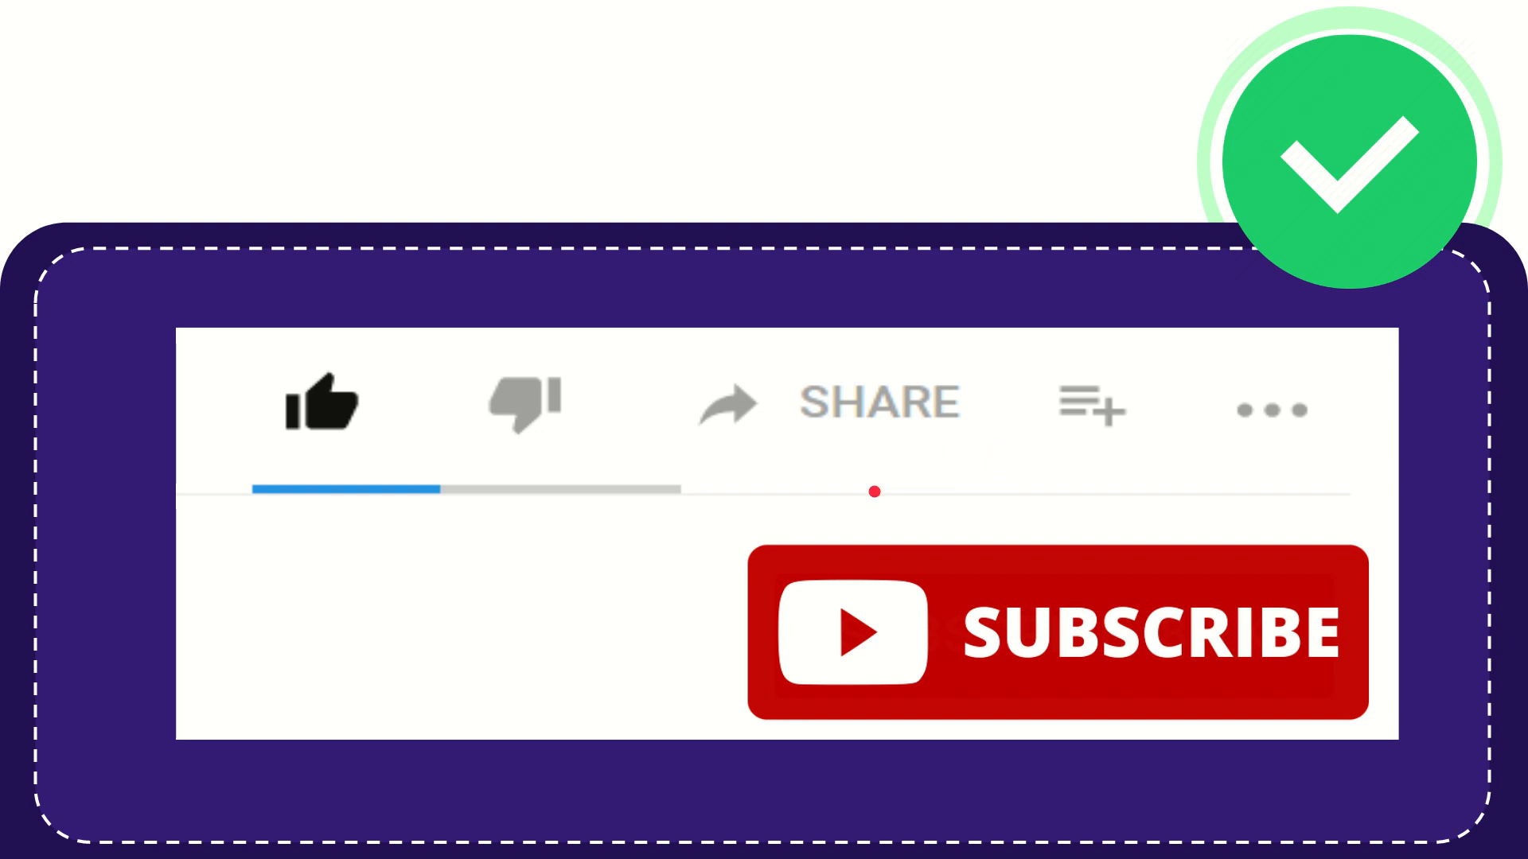
left_click(1088, 404)
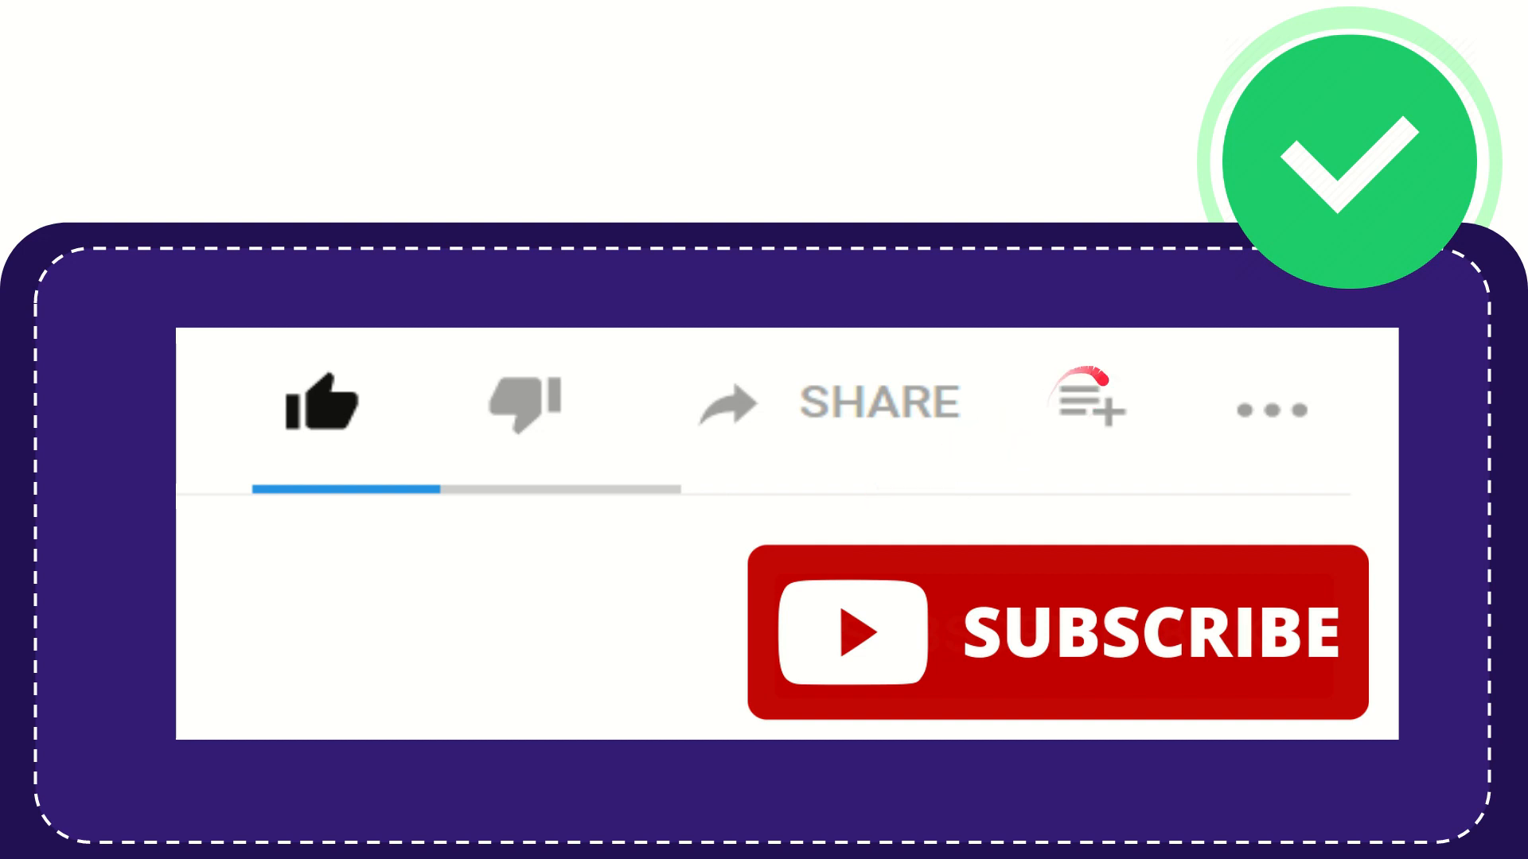